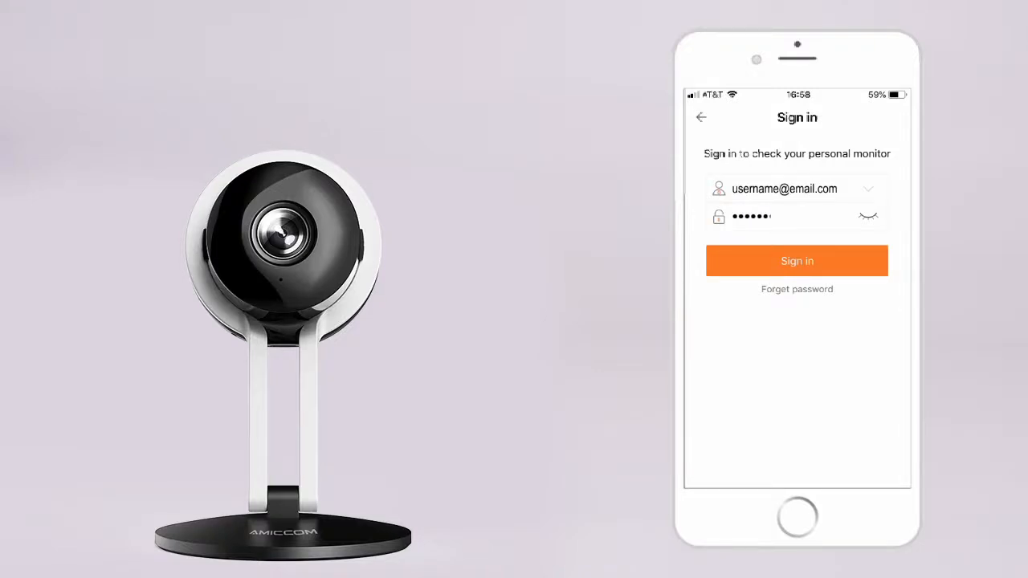
# Sign in, start adding a new camera, and submit the Wi-Fi password
pyautogui.click(797, 260)
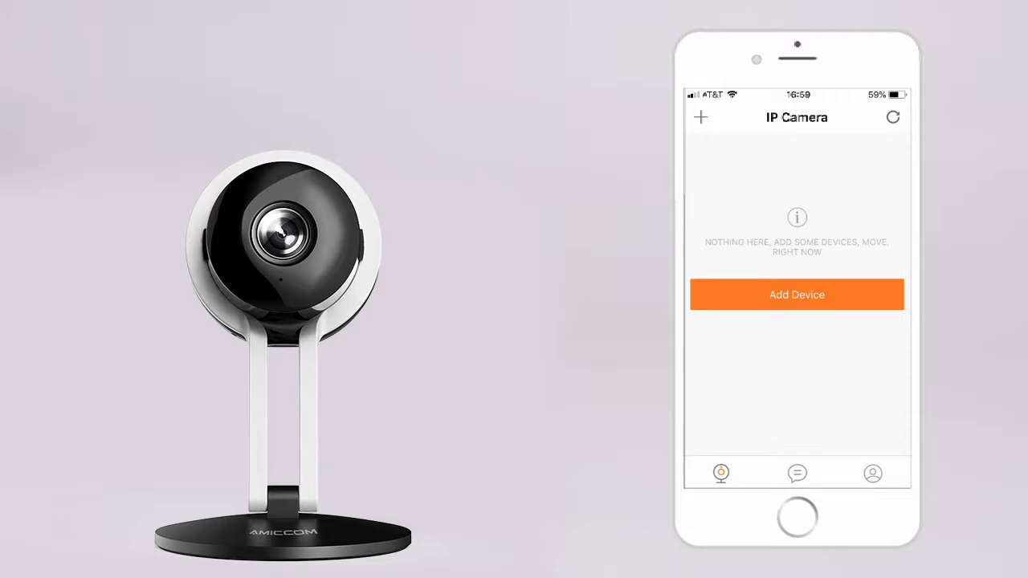
pyautogui.click(797, 294)
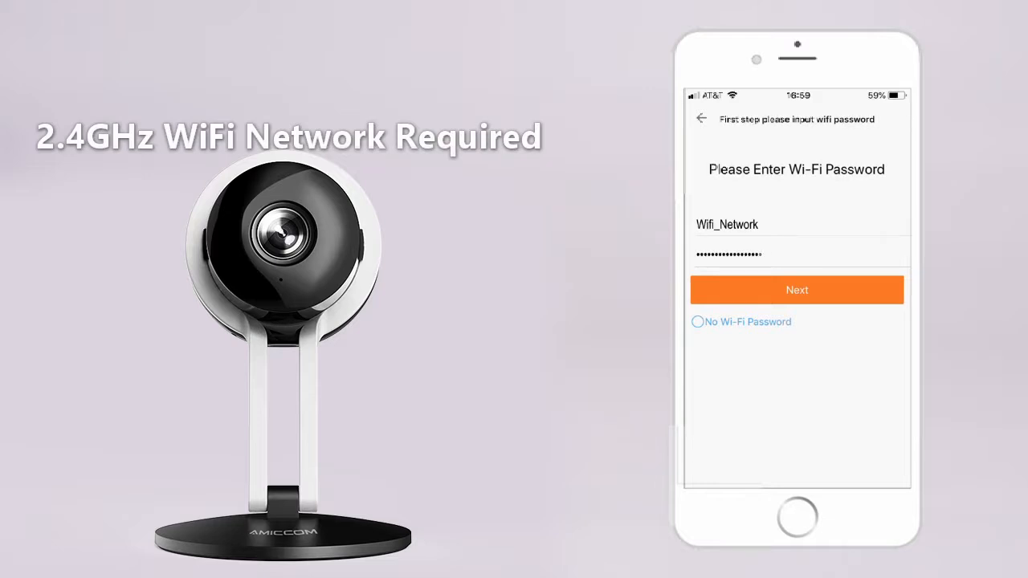
pyautogui.click(797, 290)
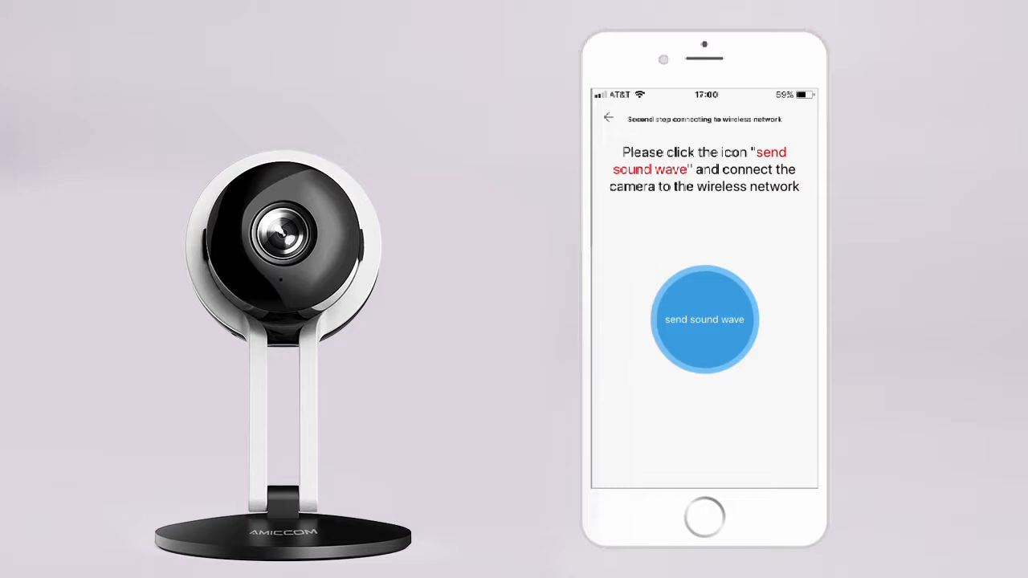
# Connect the camera by sound wave, view its live feed in four-view layout, and reach Camera Settings
pyautogui.click(704, 320)
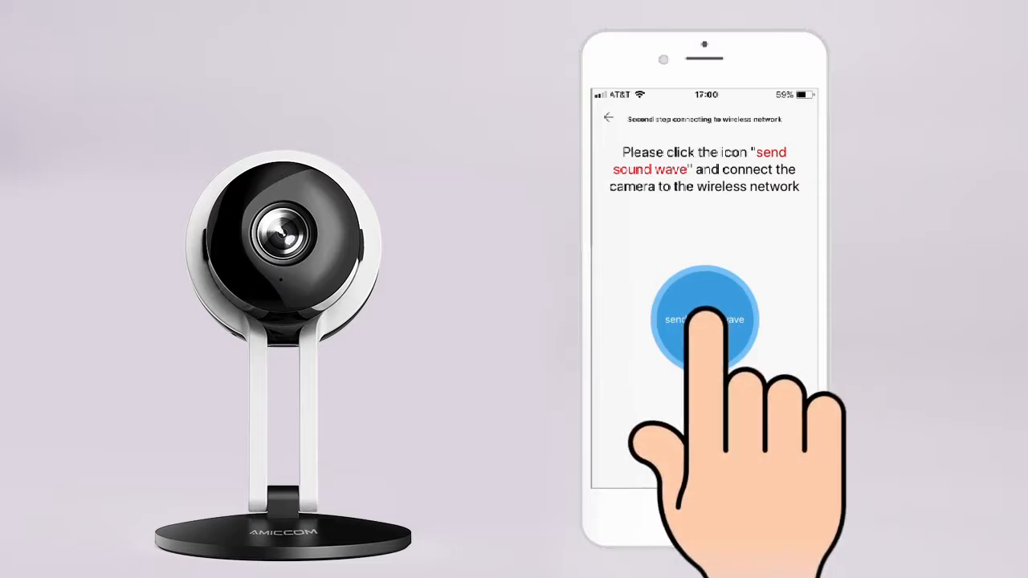
pyautogui.click(704, 319)
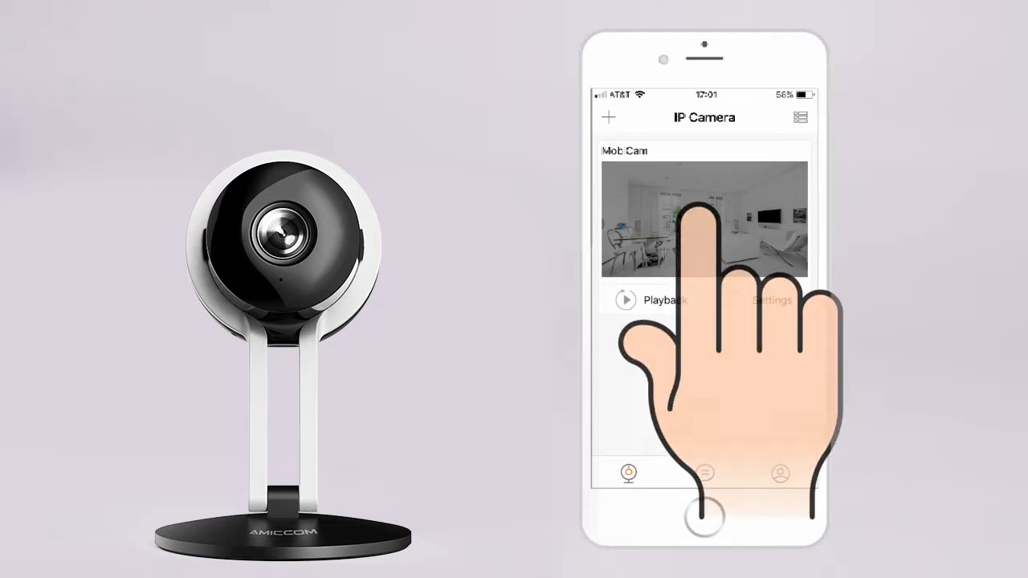
pyautogui.click(704, 219)
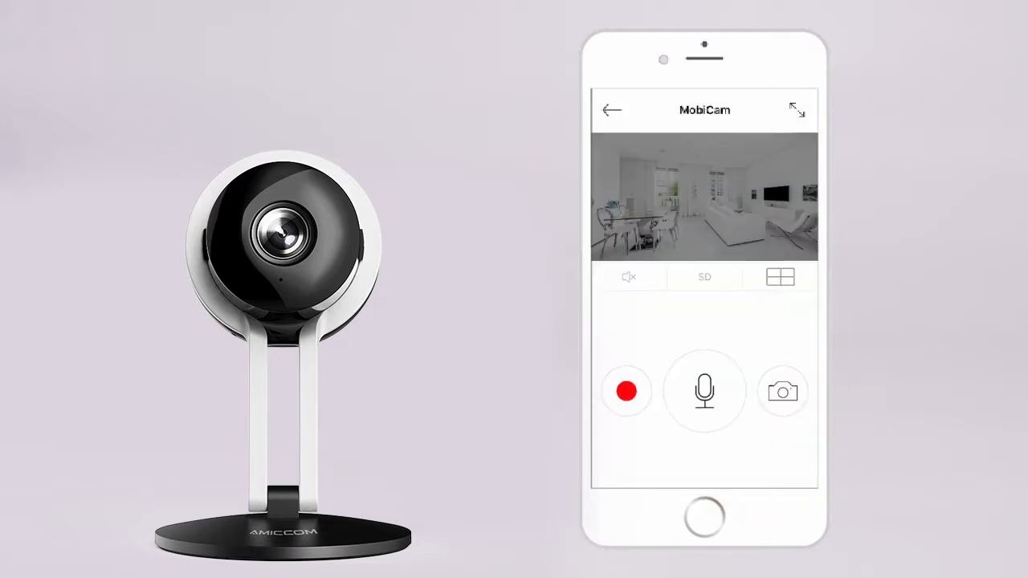
pyautogui.click(780, 276)
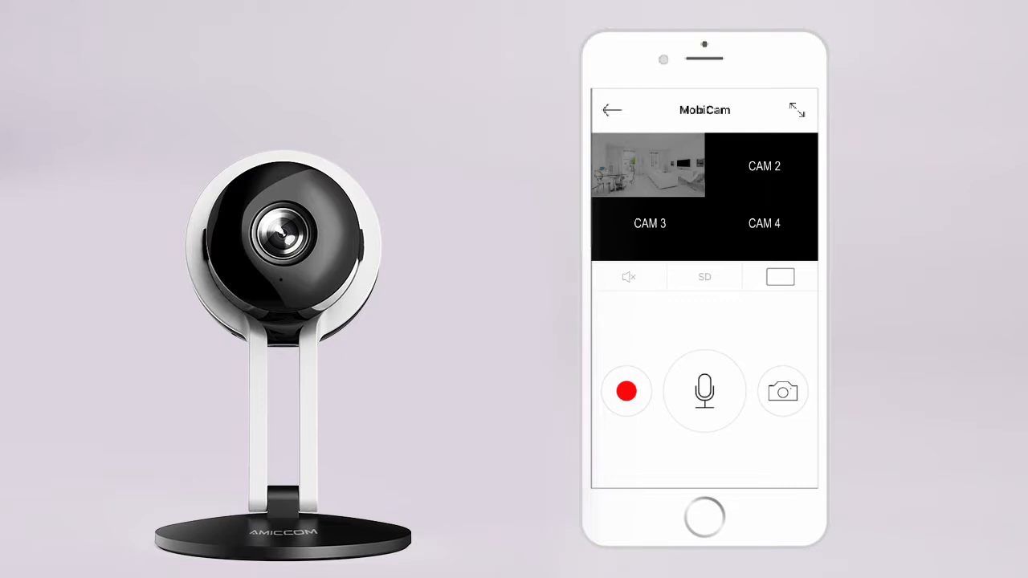
pyautogui.click(611, 110)
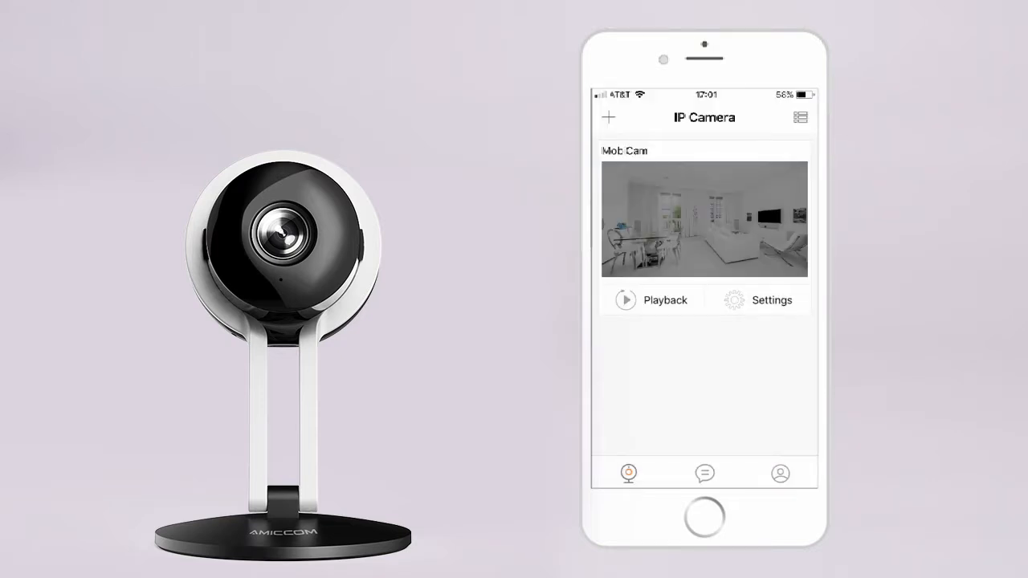
pyautogui.click(771, 300)
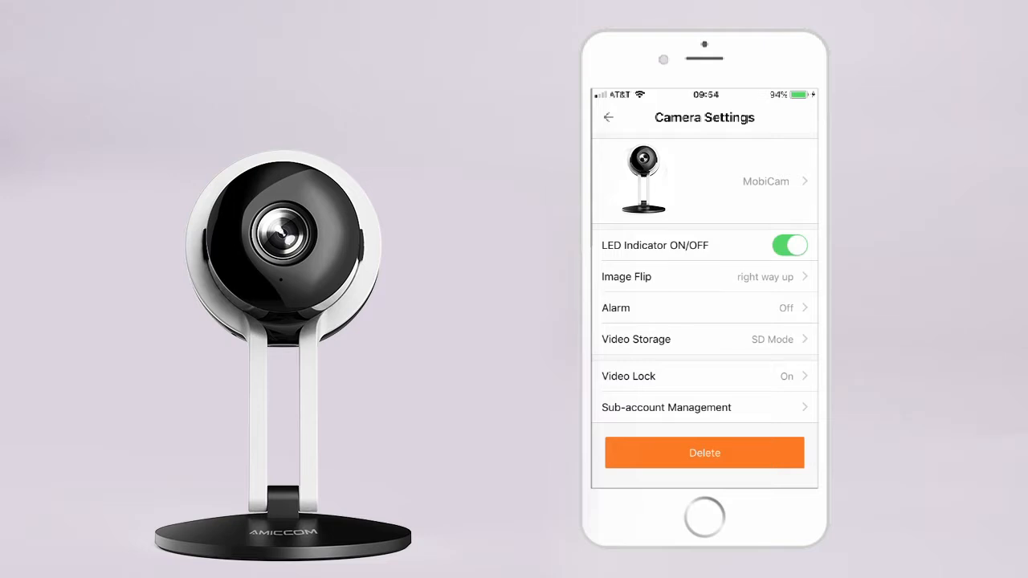
# Add and submit a new sub-account username under Sub-account Management
pyautogui.click(705, 452)
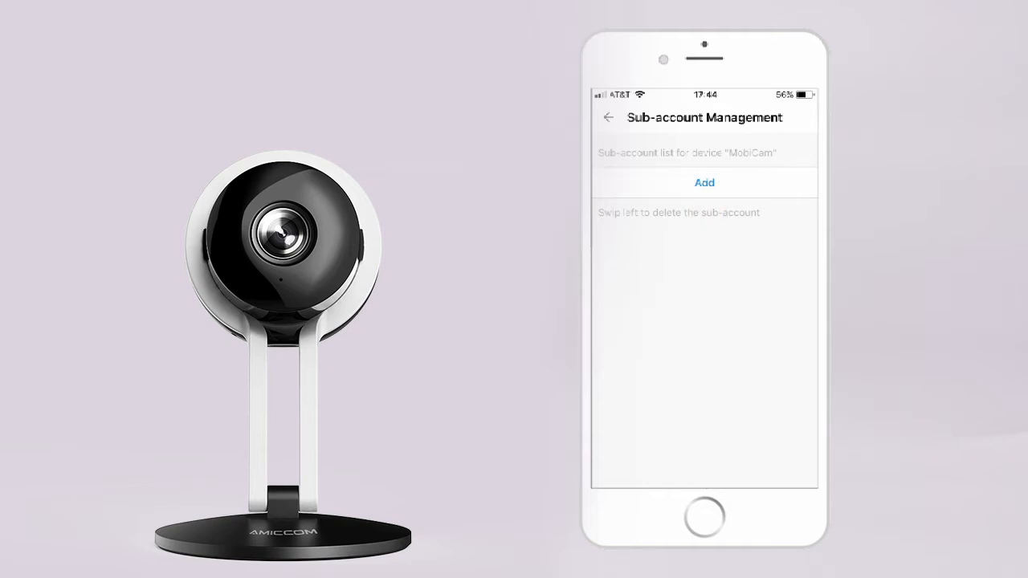
pyautogui.click(704, 183)
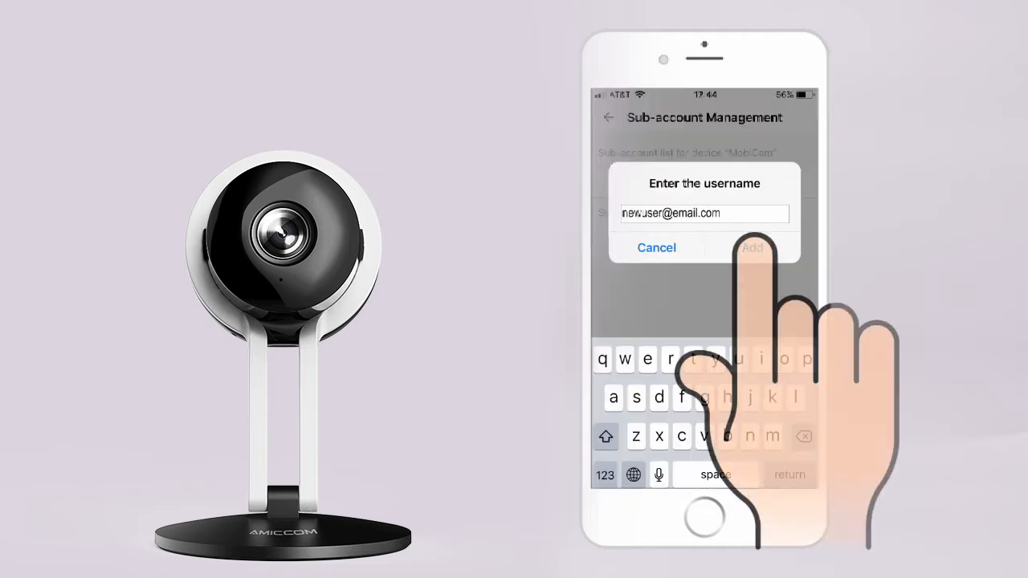
pyautogui.click(752, 248)
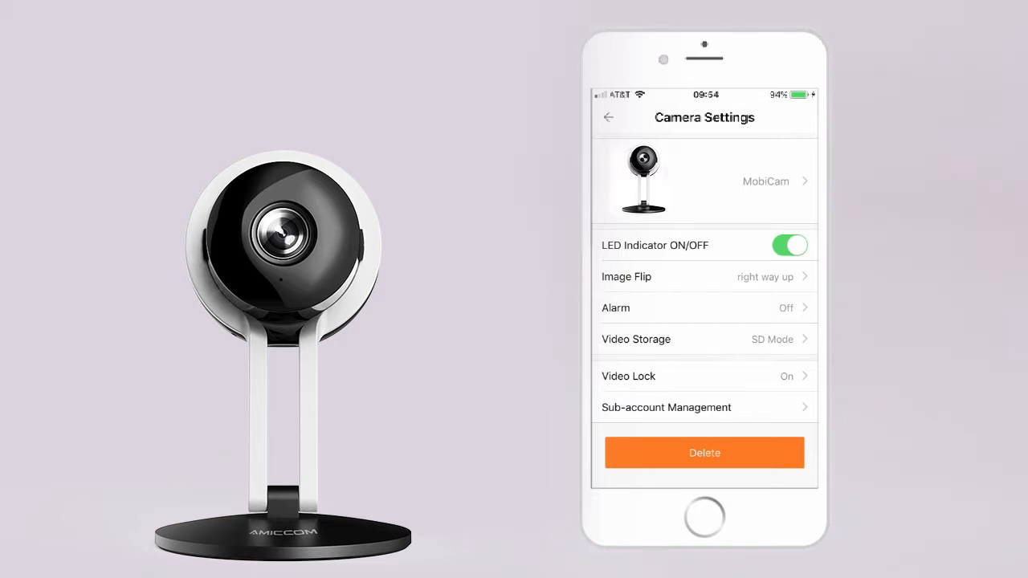
# Create a video lock by drawing a Z-shaped unlock pattern on the grid
pyautogui.click(628, 376)
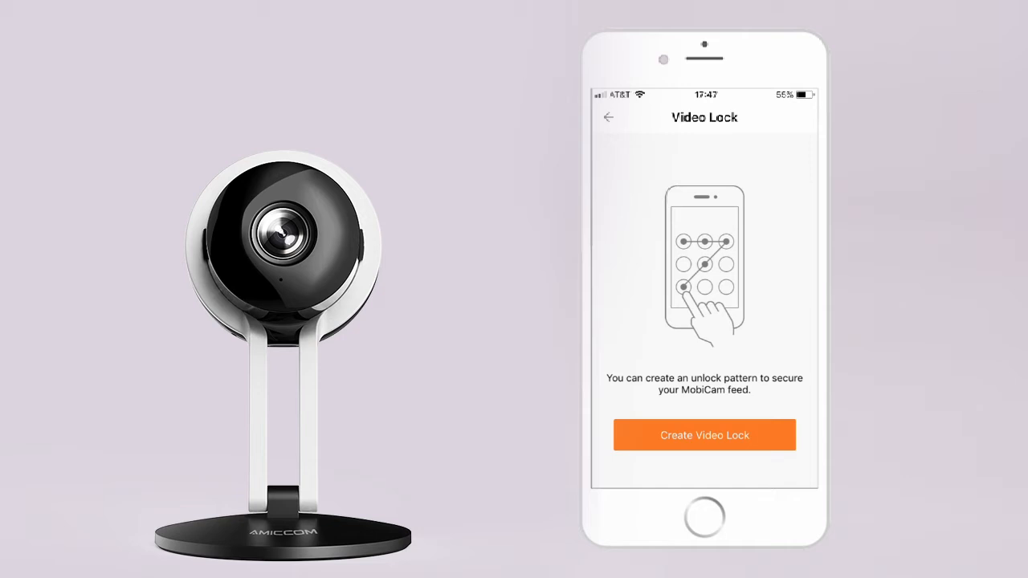
pyautogui.click(704, 435)
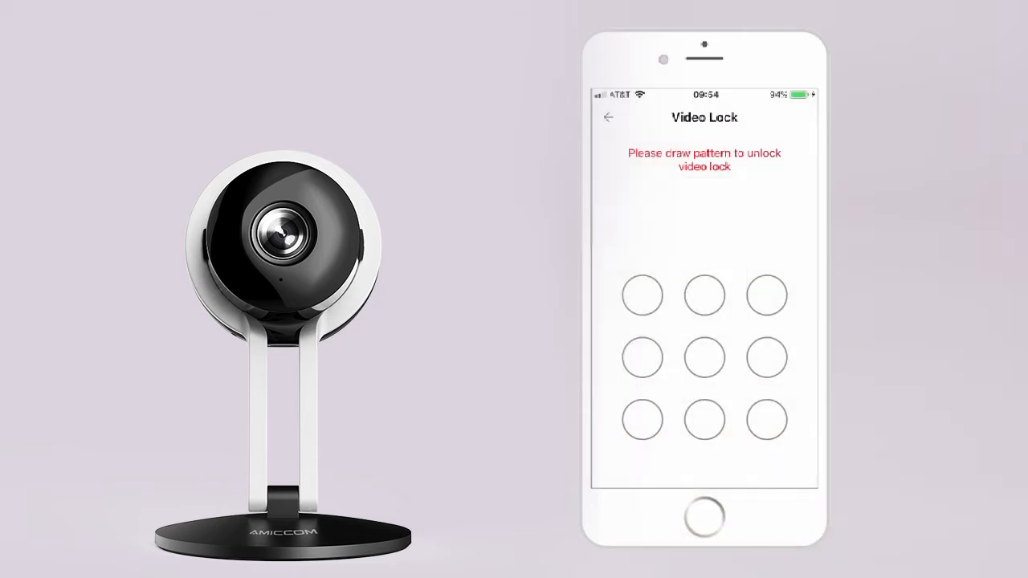
pyautogui.moveTo(643, 295); pyautogui.dragTo(765, 420)
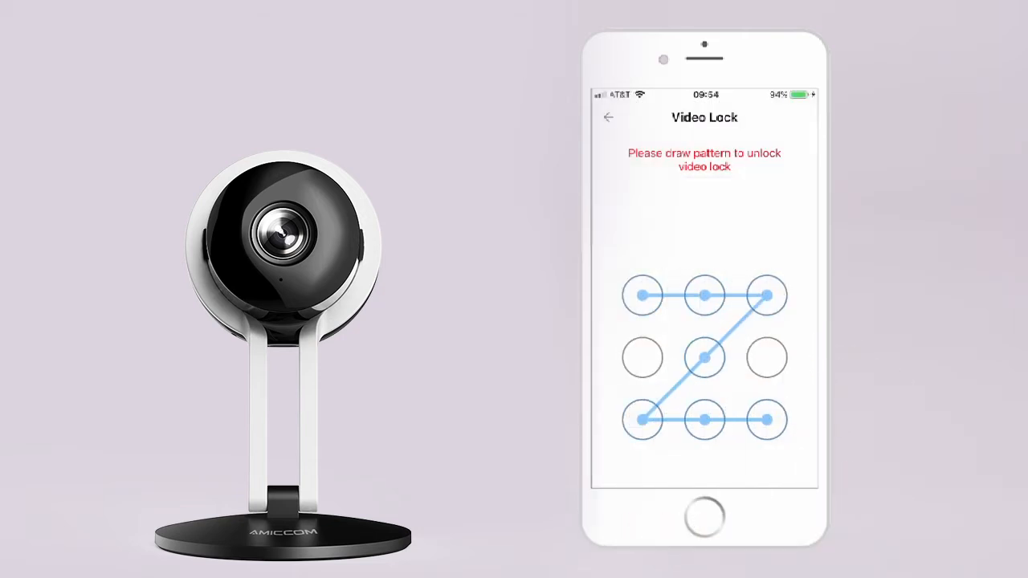